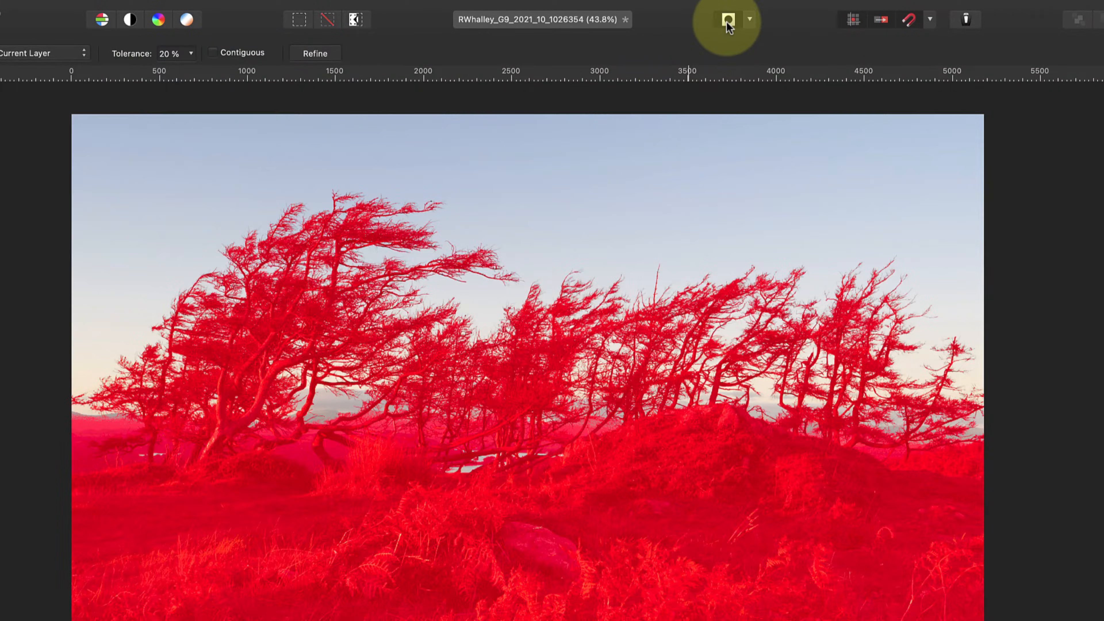
Turn off the Quick Mask overlay and switch to the Flood Select Tool
click(728, 19)
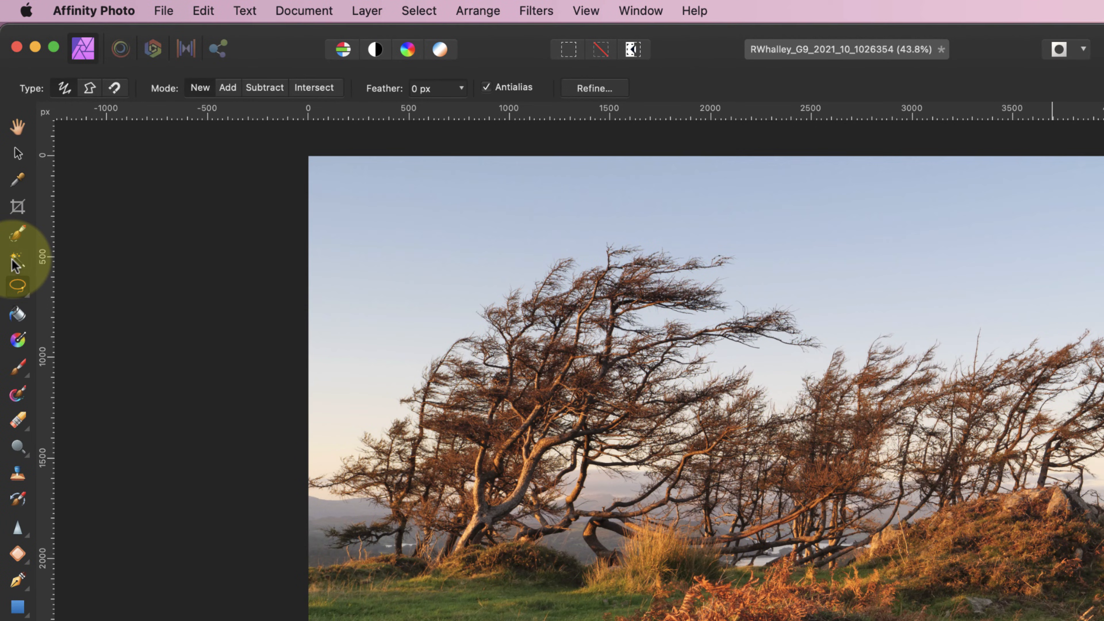
click(17, 260)
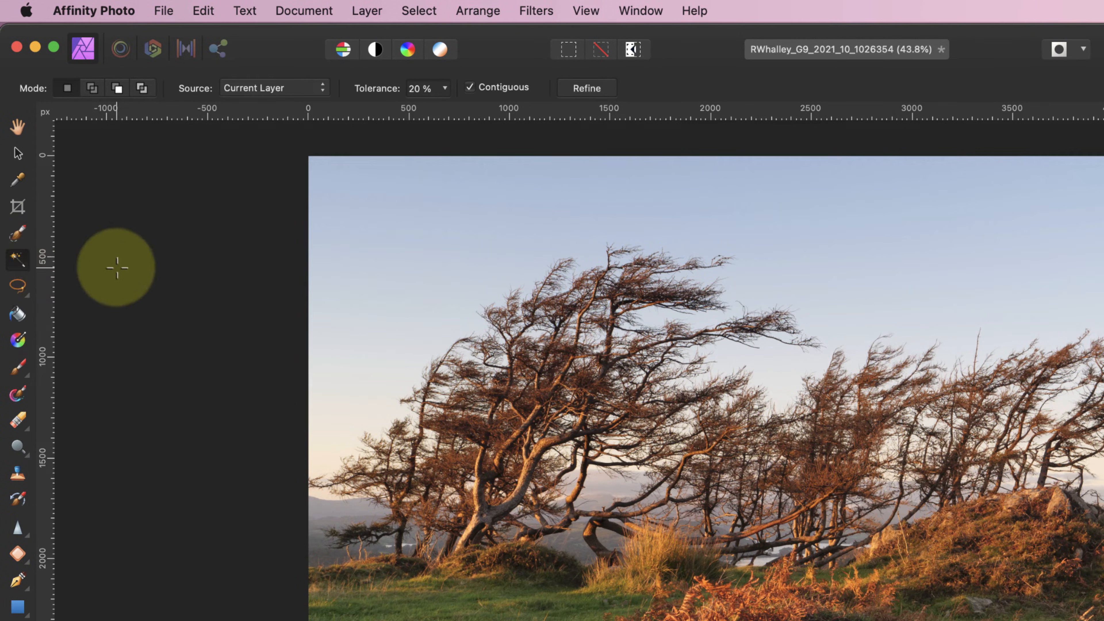
mouse_move(314, 242)
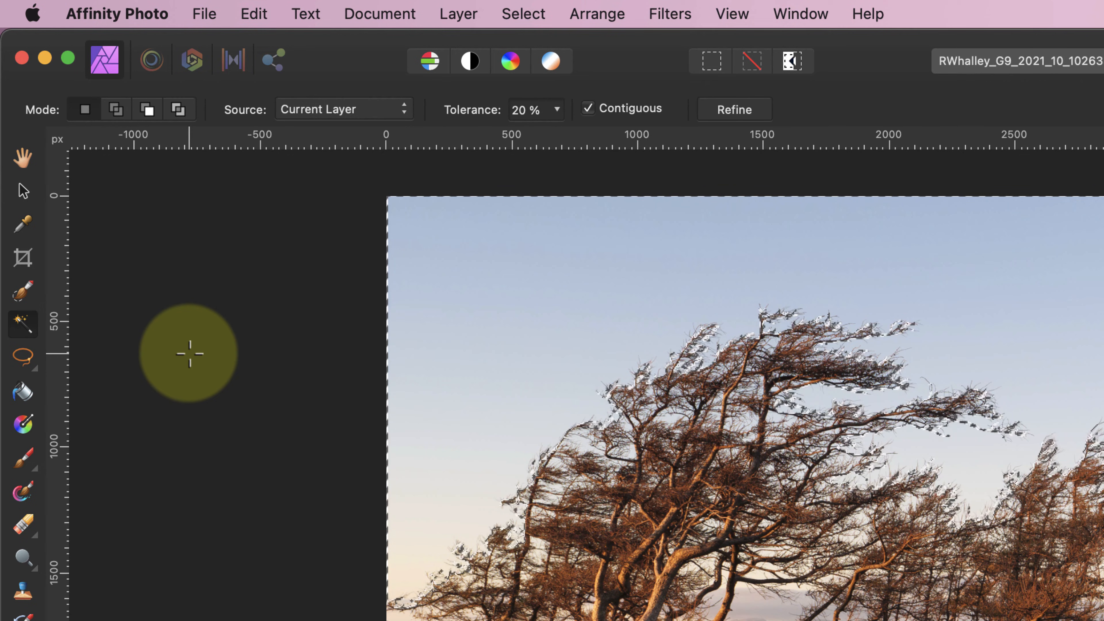
drag(150, 222, 192, 271)
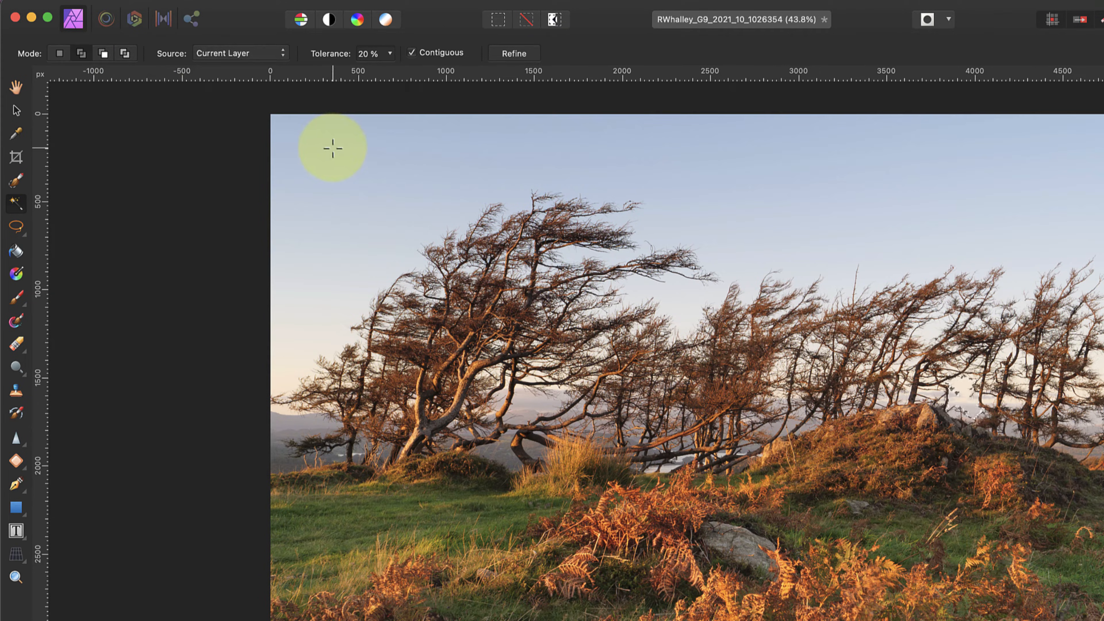
Flood-select the connected blue sky near the top left of the photo
click(332, 148)
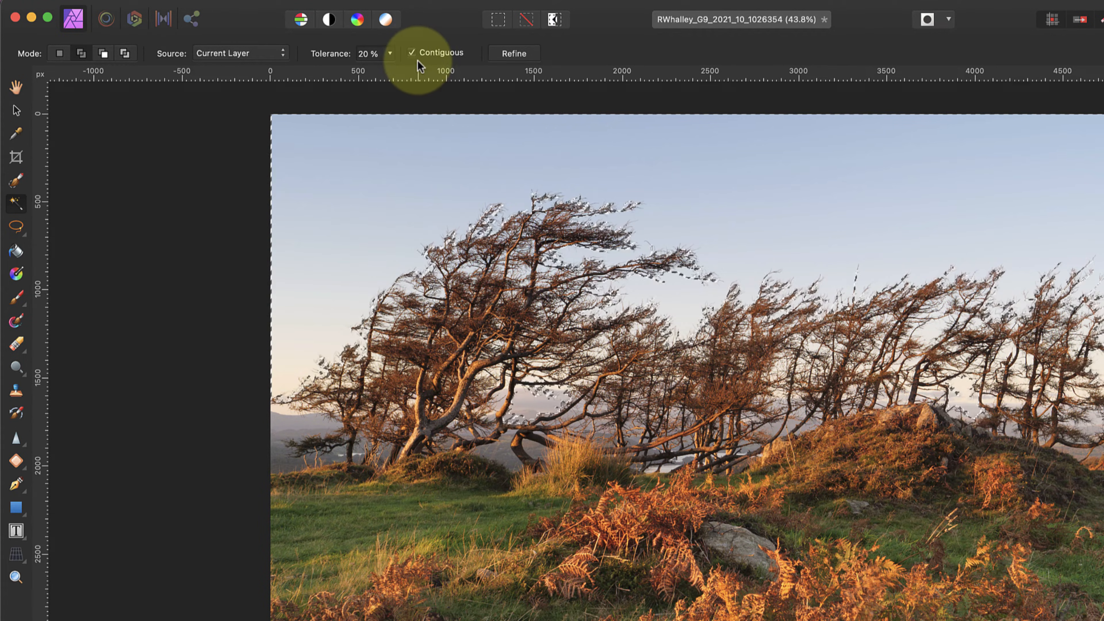
Turn off Contiguous and reselect the sky so patches between branches are included
click(411, 53)
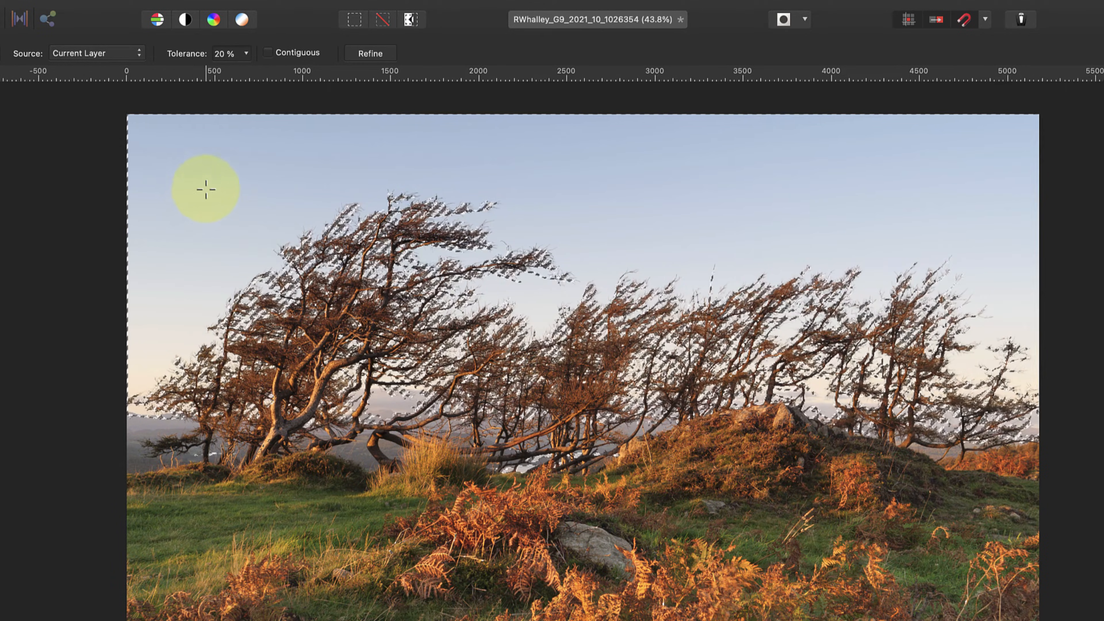
click(782, 19)
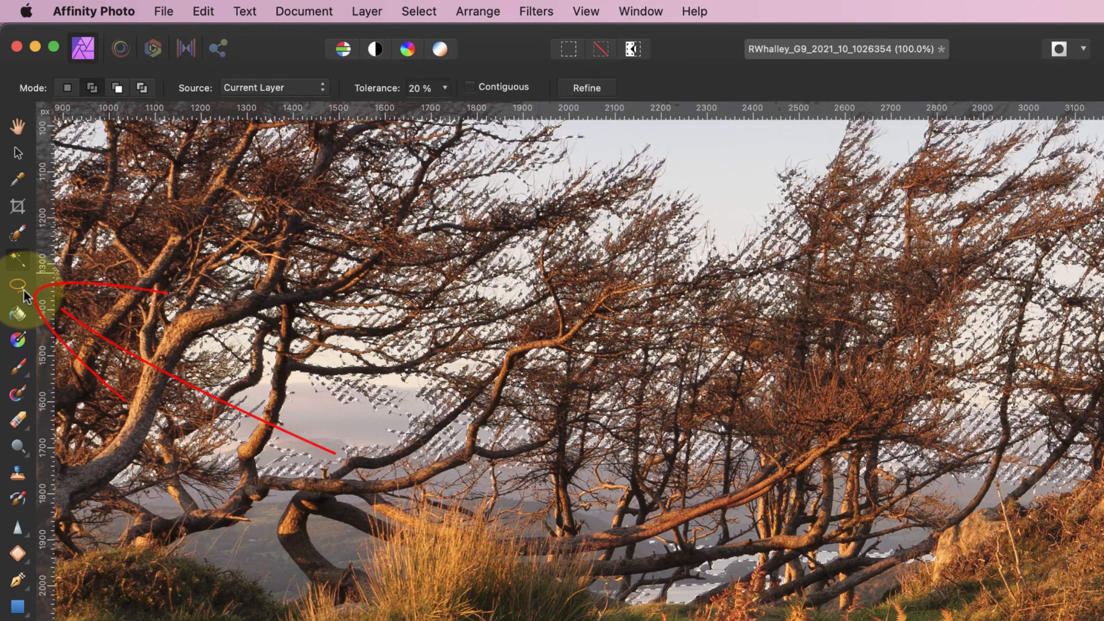
Switch to the Freehand Selection Tool and choose its tracing type
click(18, 285)
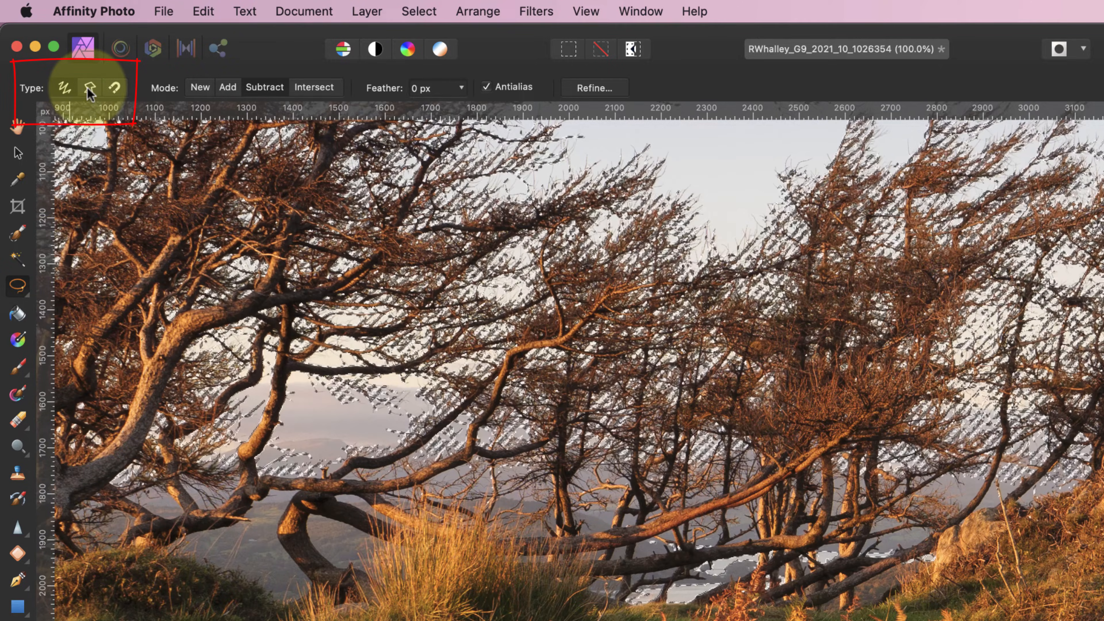
click(65, 87)
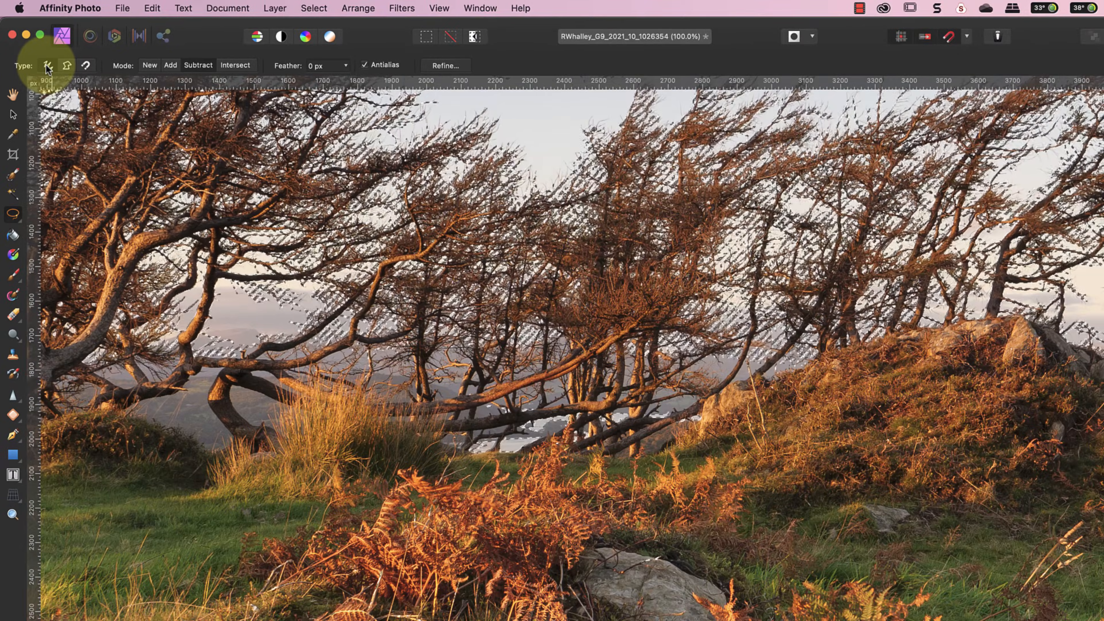
Lasso the stray ground and hillside areas below the trees out of the selection
drag(229, 553, 447, 455)
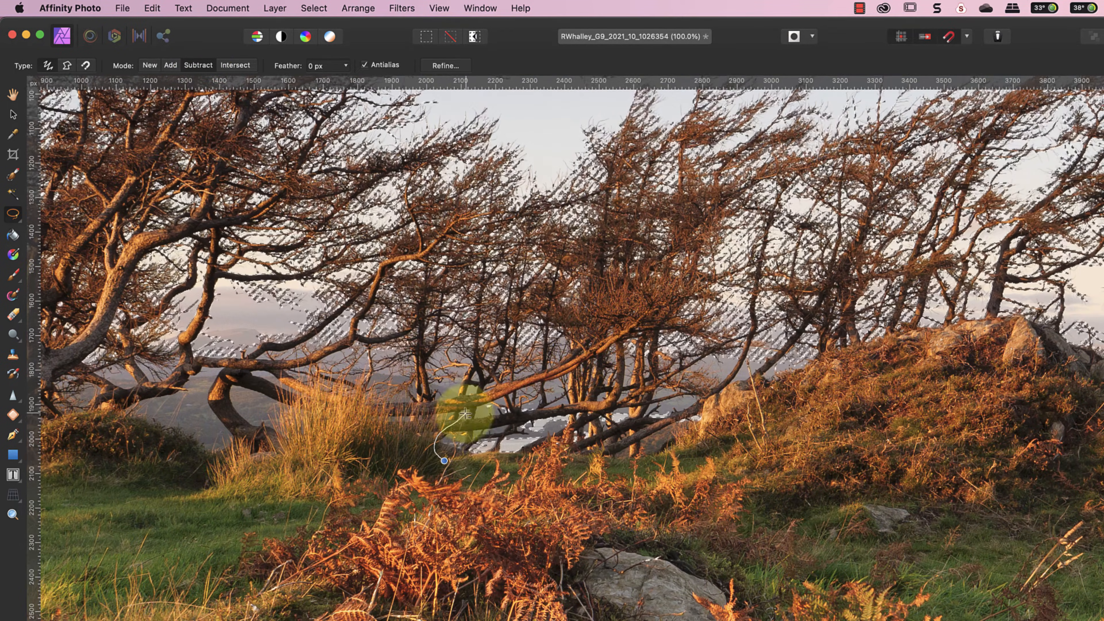
drag(464, 414, 713, 418)
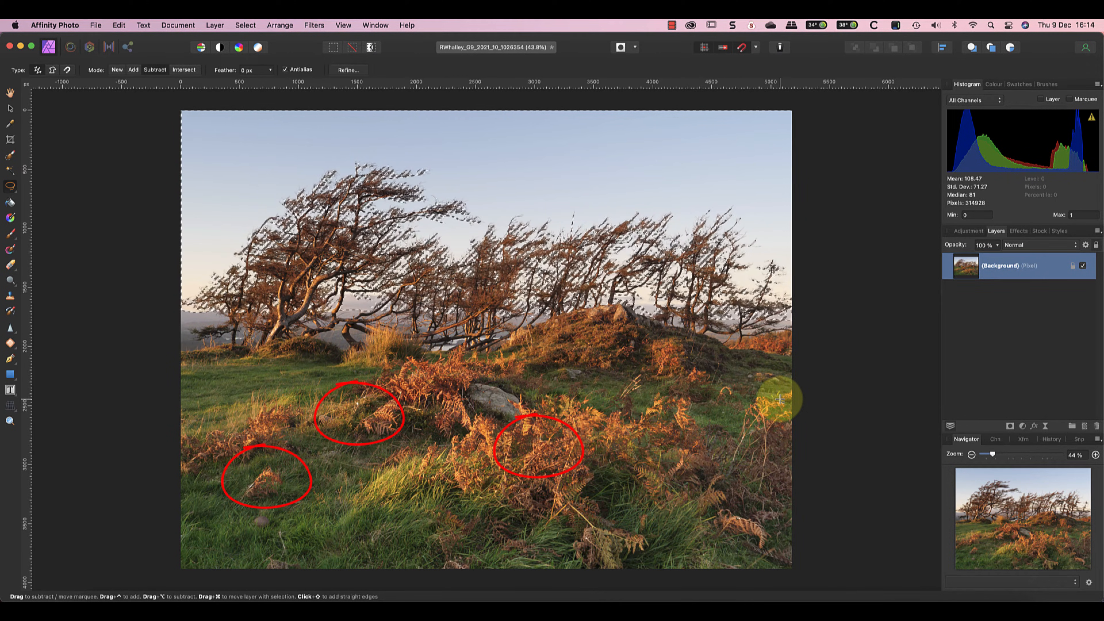
Undo the last selection change and switch tools in the Tools panel
key(cmd+z)
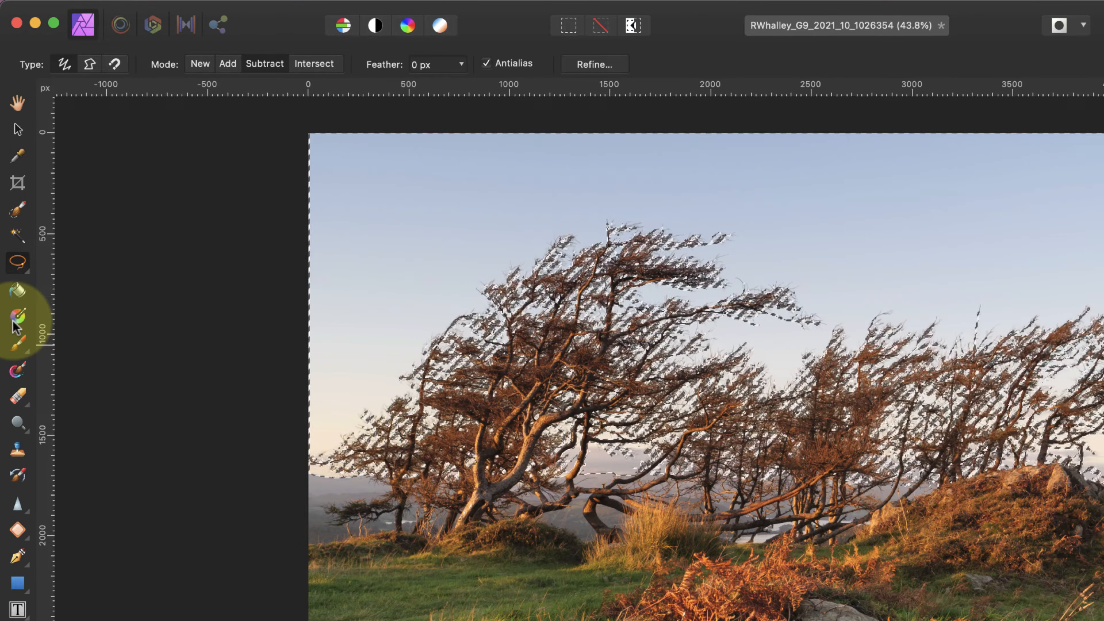
click(17, 263)
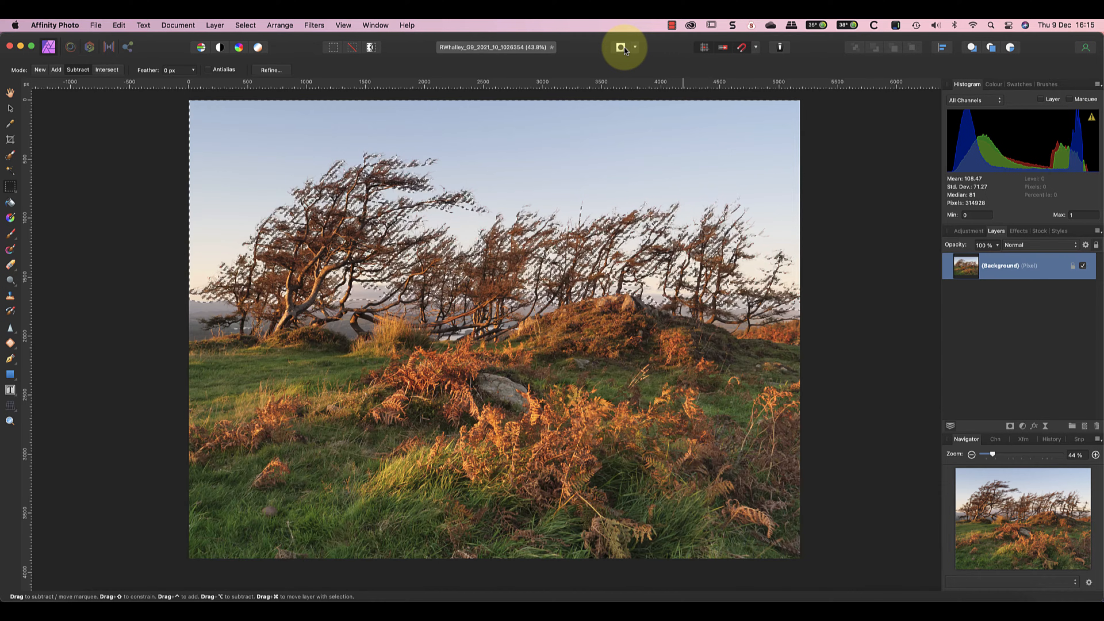
Use the Select menu to restore the sky selection and store it as a spare channel
click(244, 25)
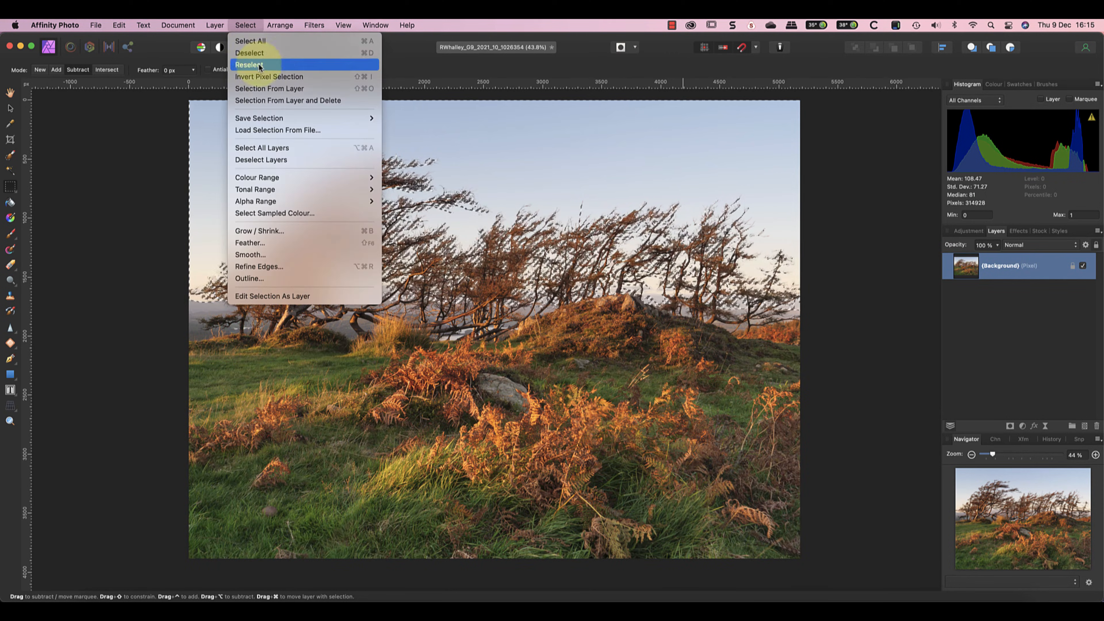
mouse_move(259, 117)
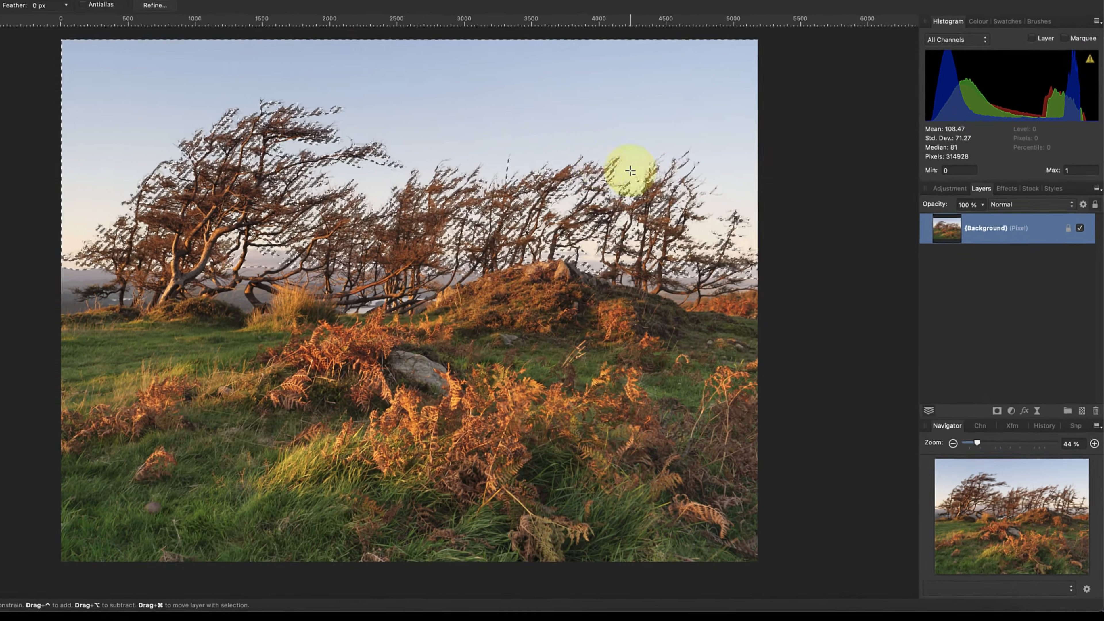
click(963, 412)
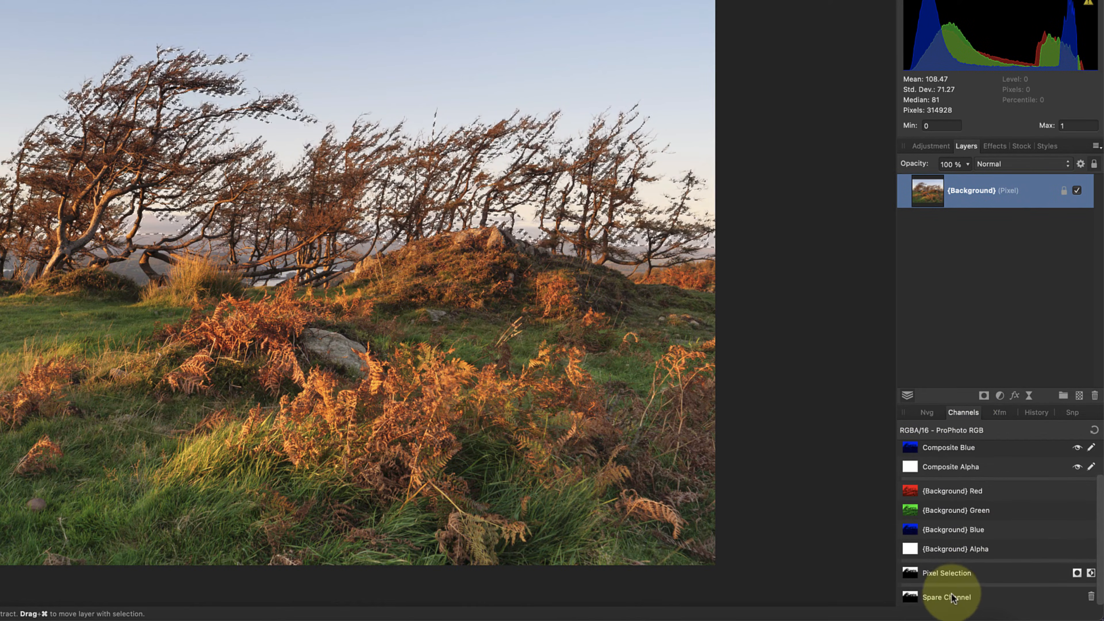
Rename the spare channel to 'Sky Selection' from the Channels panel
right_click(950, 597)
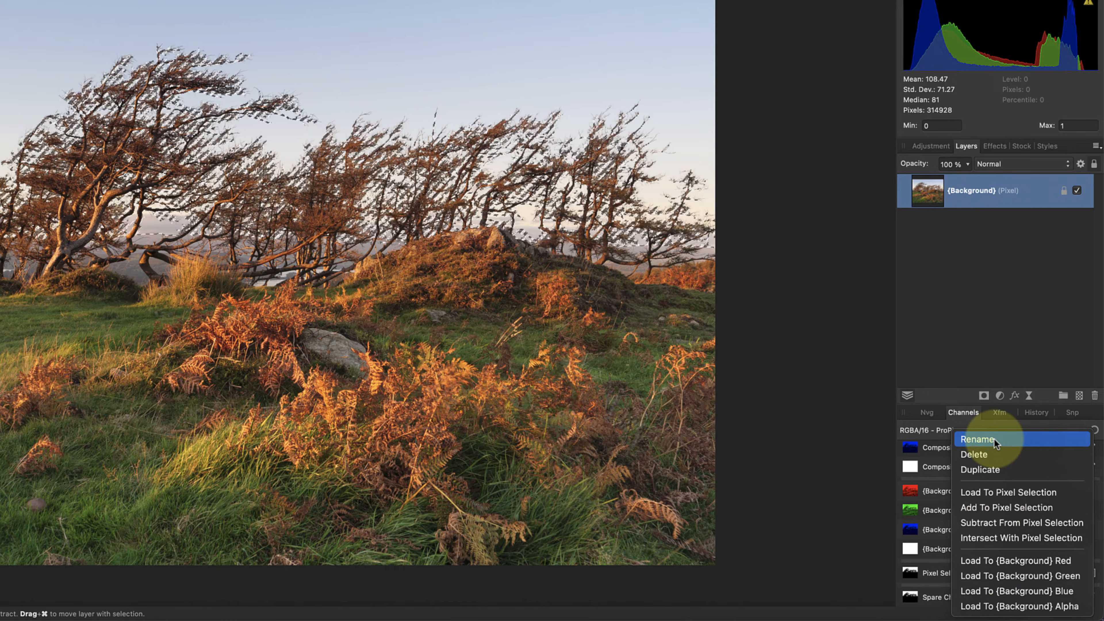
click(979, 439)
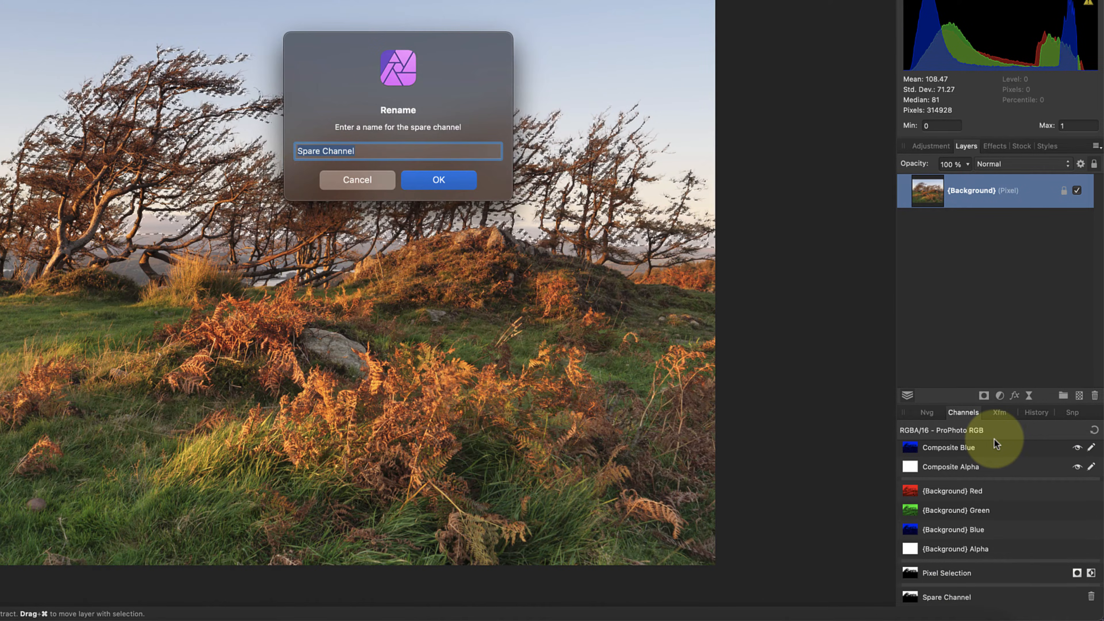
text(Sky Selection)
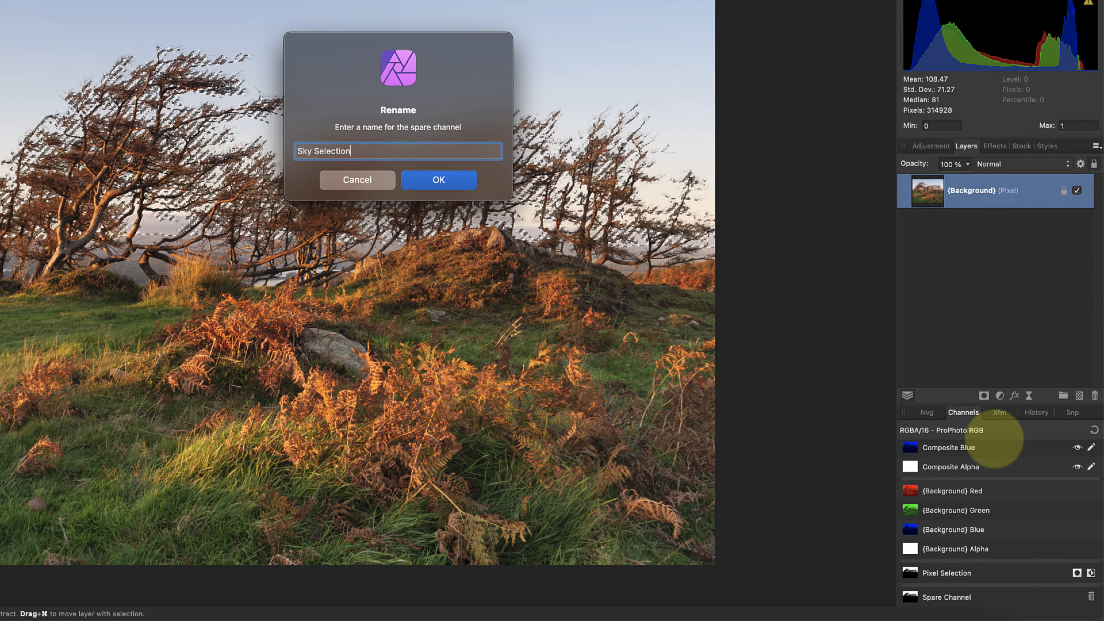
click(438, 179)
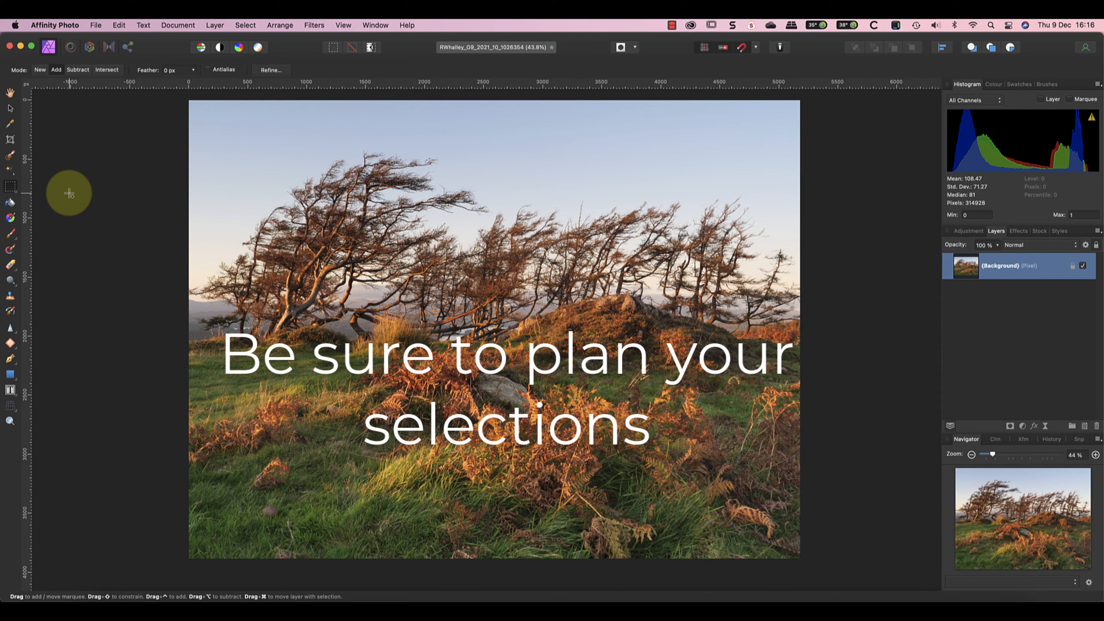
mouse_move(49, 182)
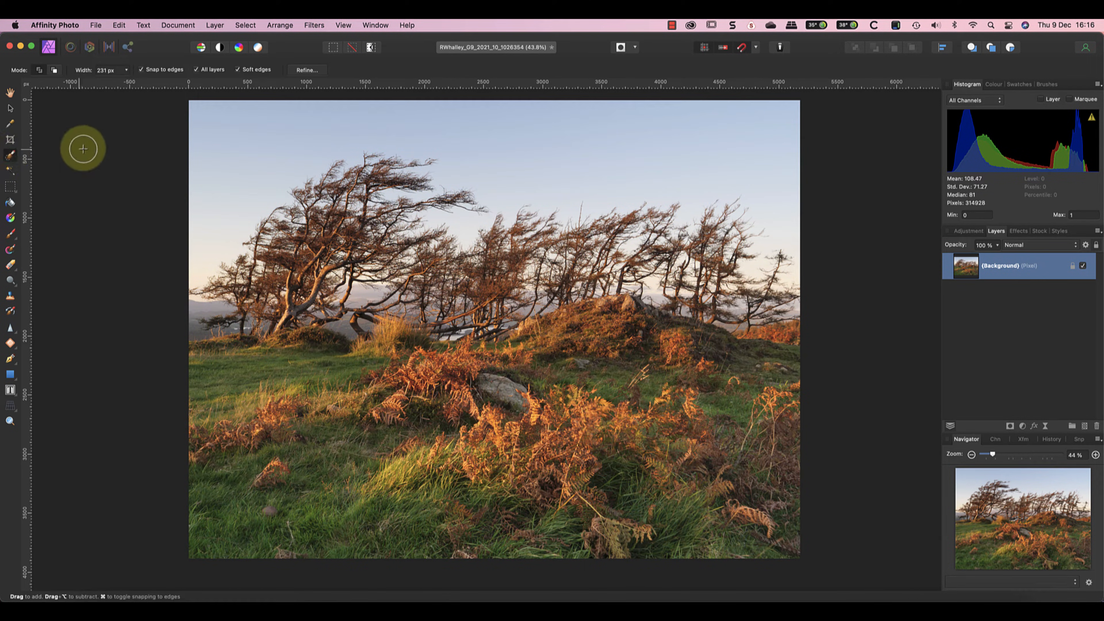
mouse_move(359, 109)
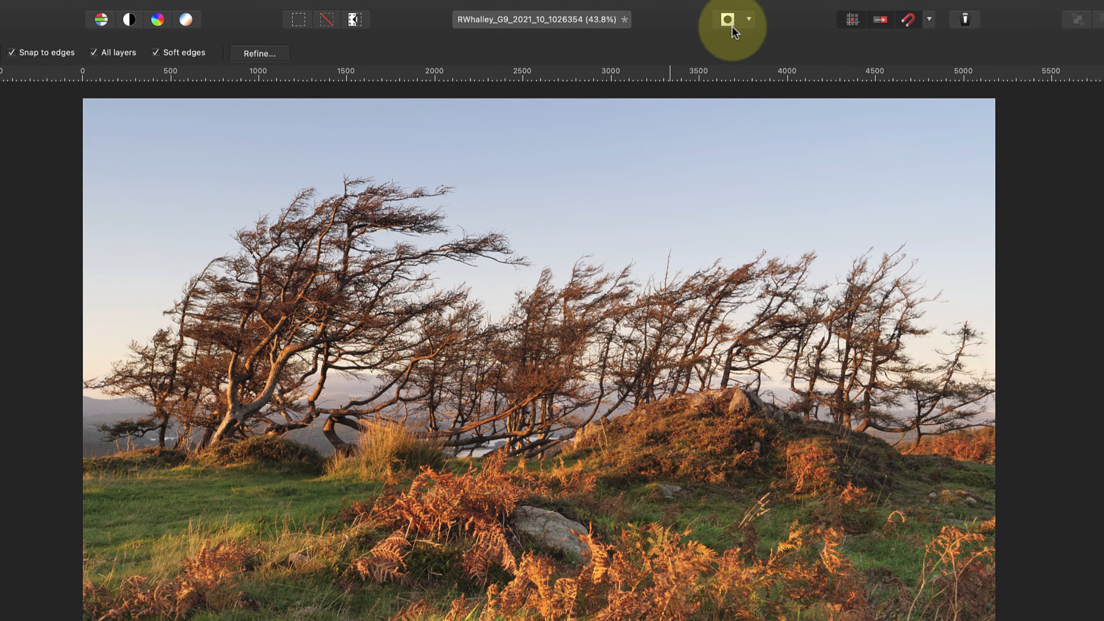
Toggle the Quick Mask view and adjust the selection around the tree line by hand
click(727, 19)
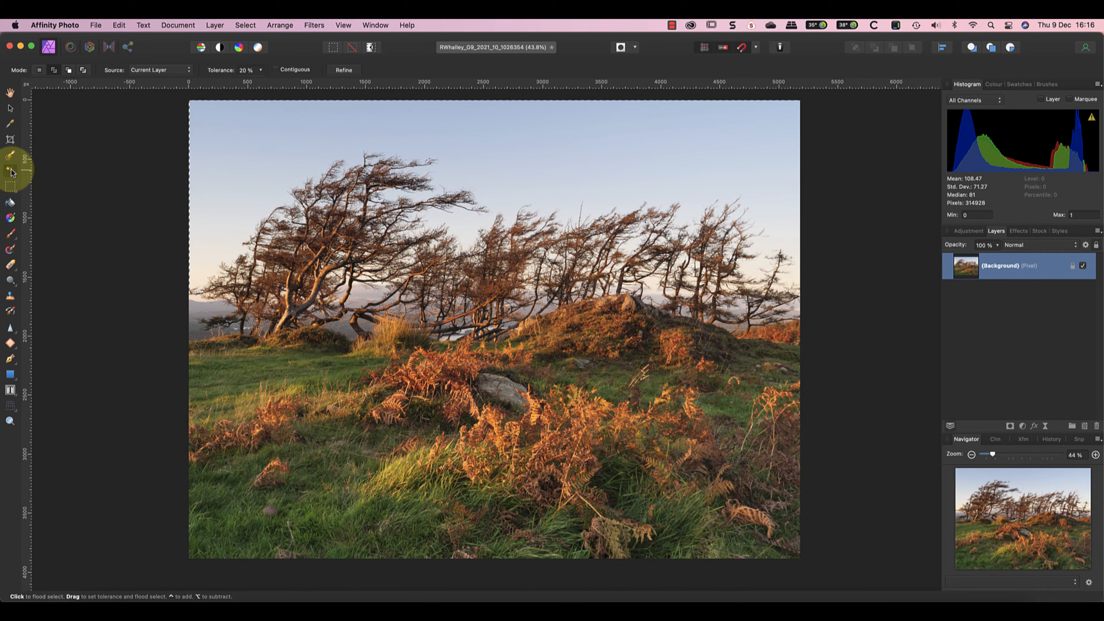
mouse_move(224, 132)
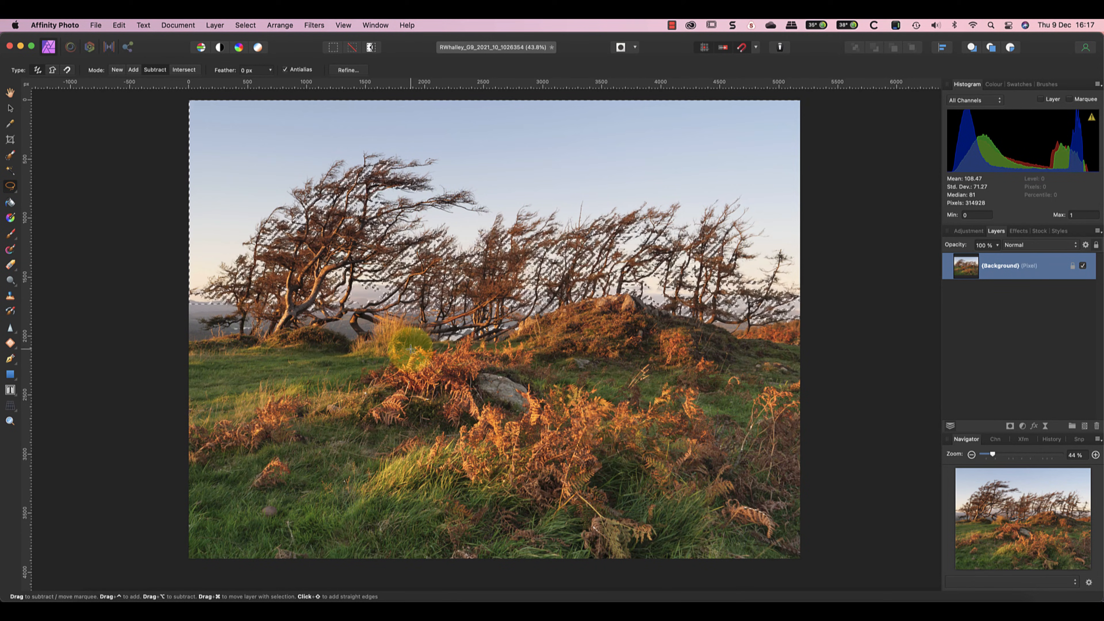
drag(408, 345, 374, 383)
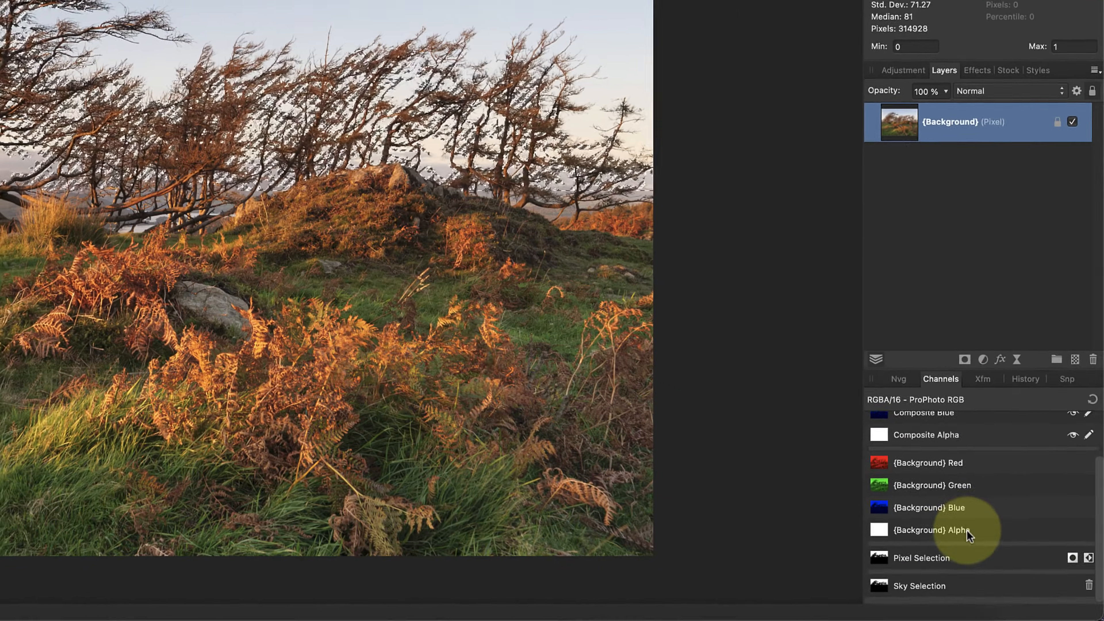
Load the Sky Selection channel back as the pixel selection
right_click(918, 585)
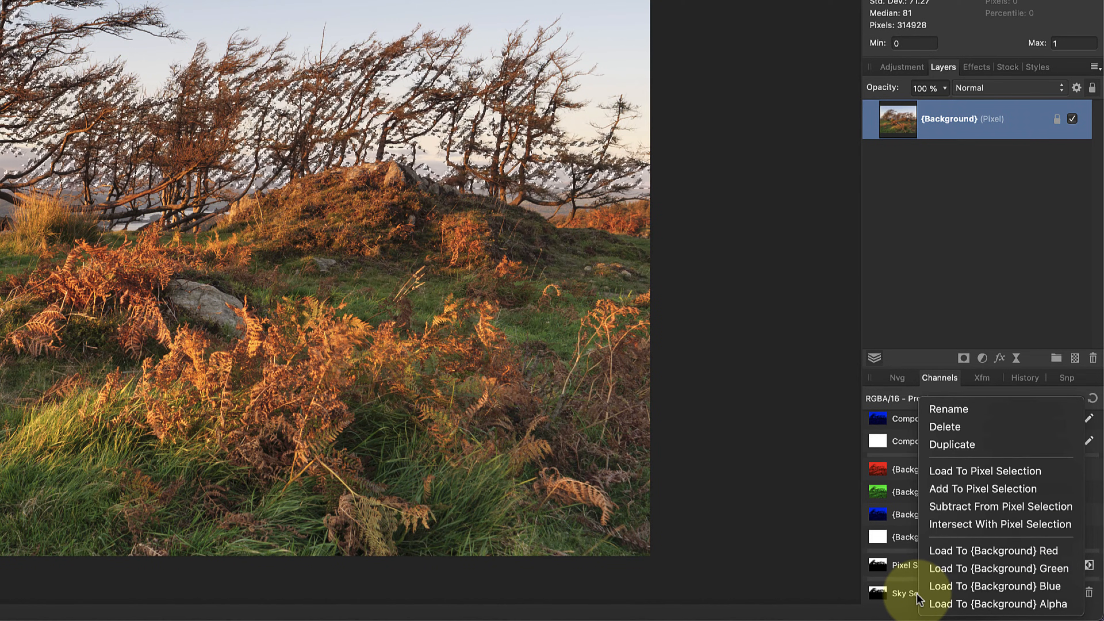
mouse_move(991, 470)
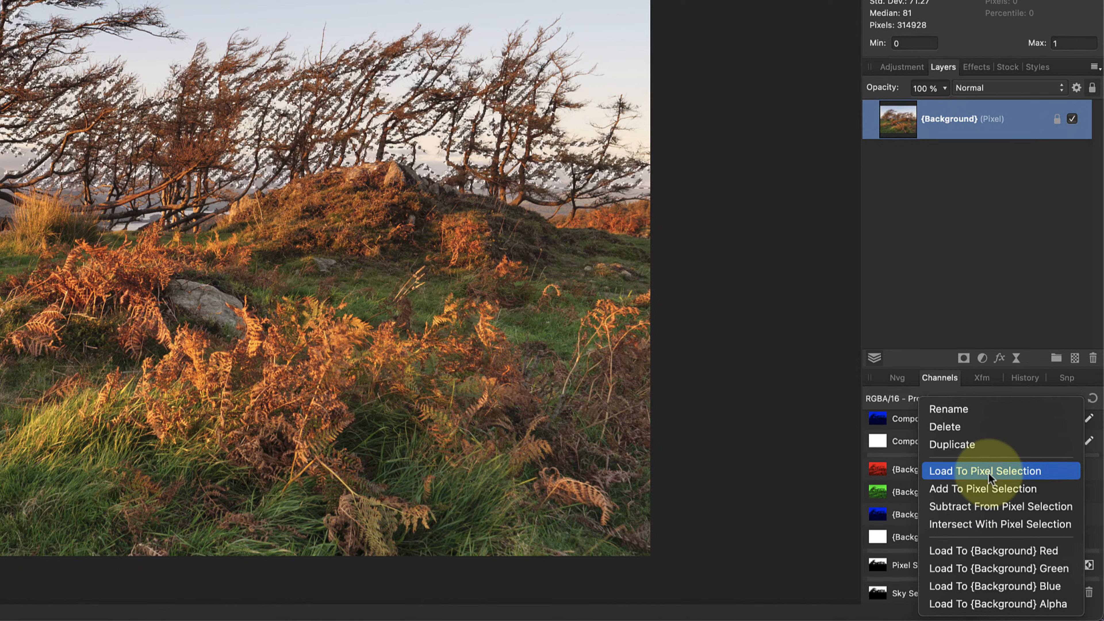
click(984, 470)
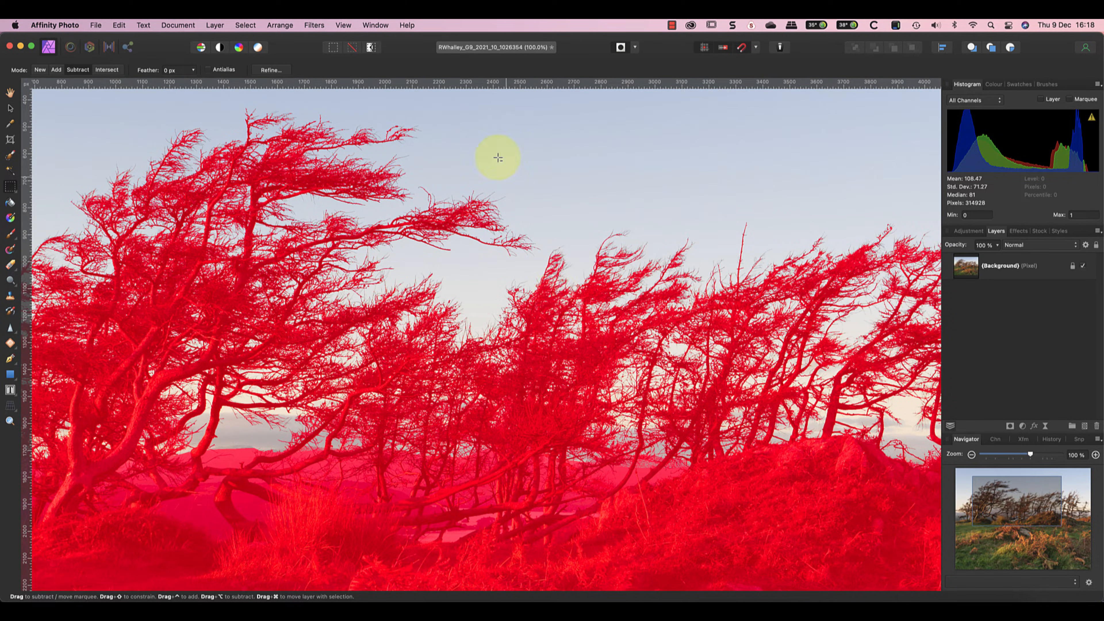
Show the loaded sky selection as a red quick-mask overlay over the trees and hillside
click(271, 70)
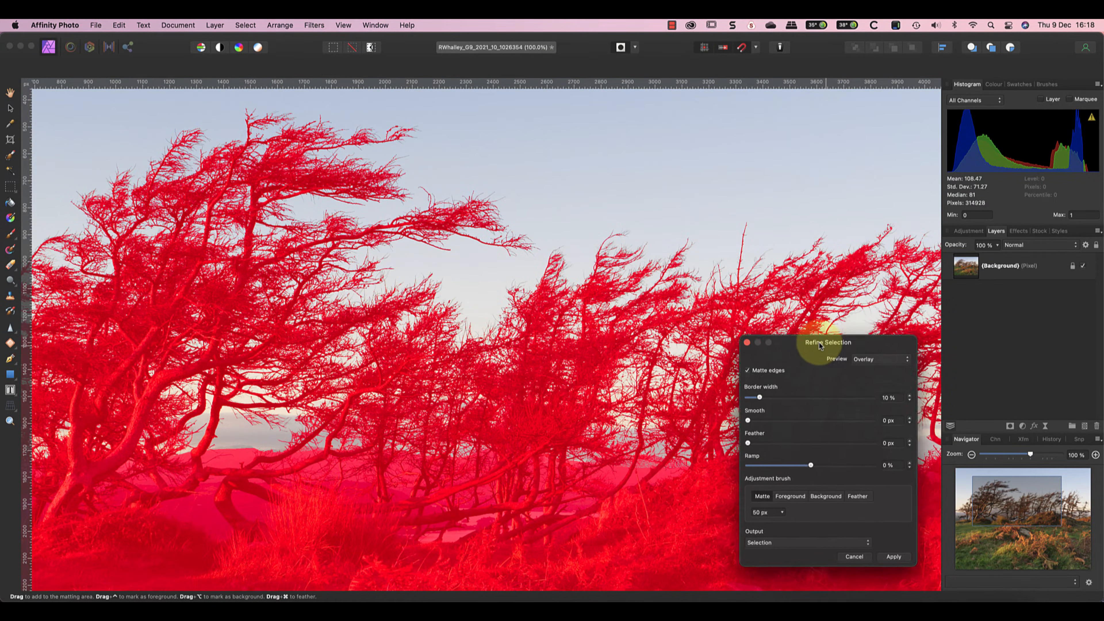
Move the Refine Selection dialog aside so the trees stay visible
drag(828, 343, 787, 287)
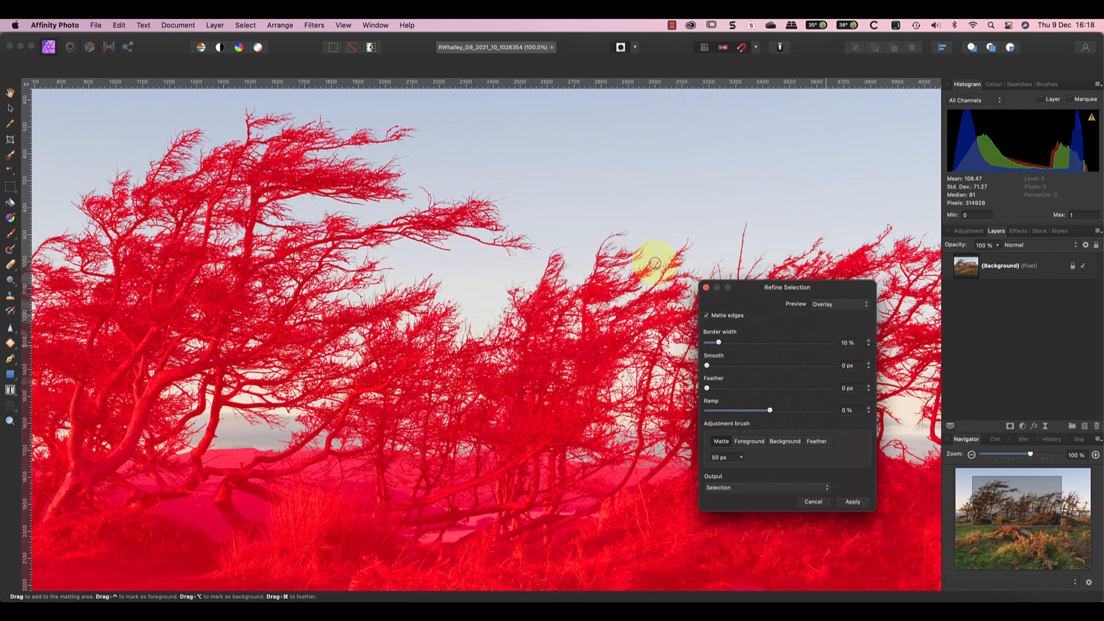